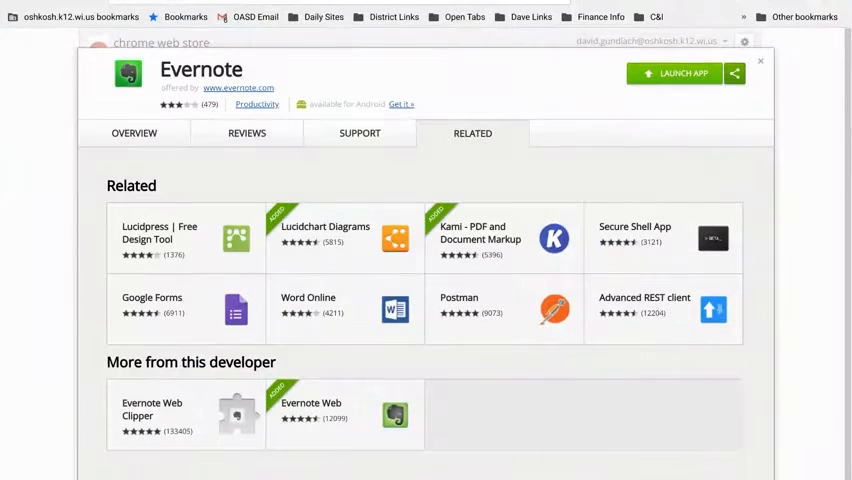
pyautogui.moveTo(185, 104)
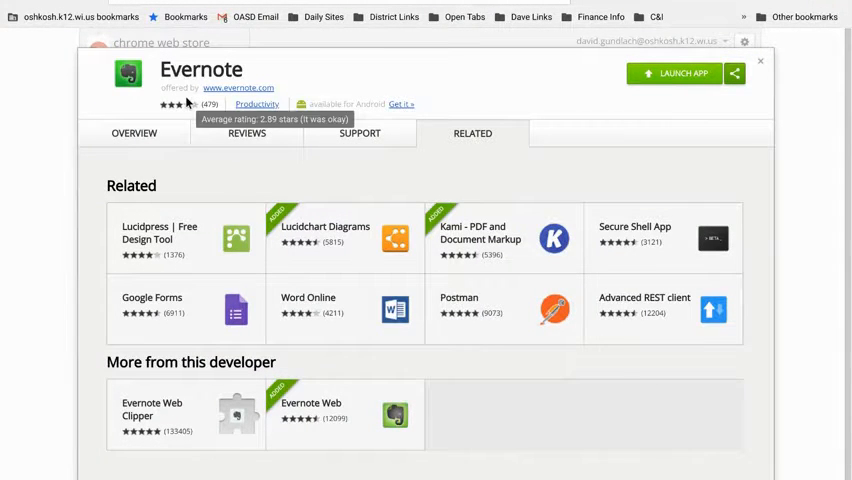
pyautogui.moveTo(498, 82)
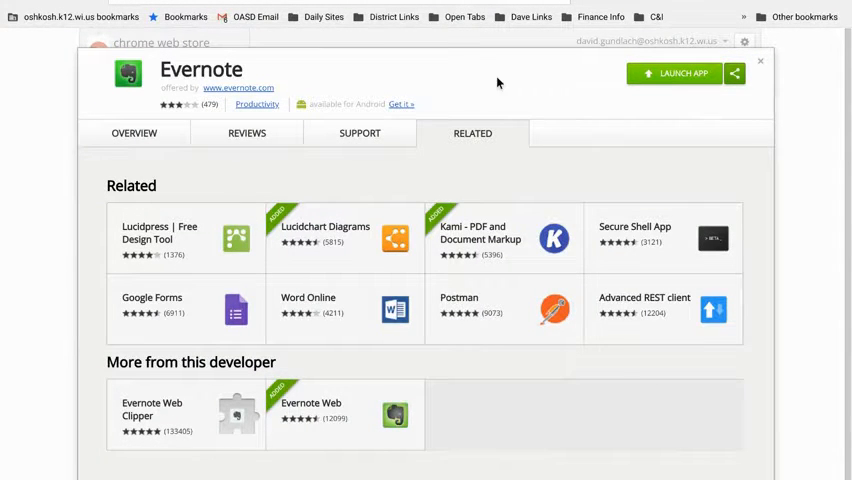
pyautogui.moveTo(613, 100)
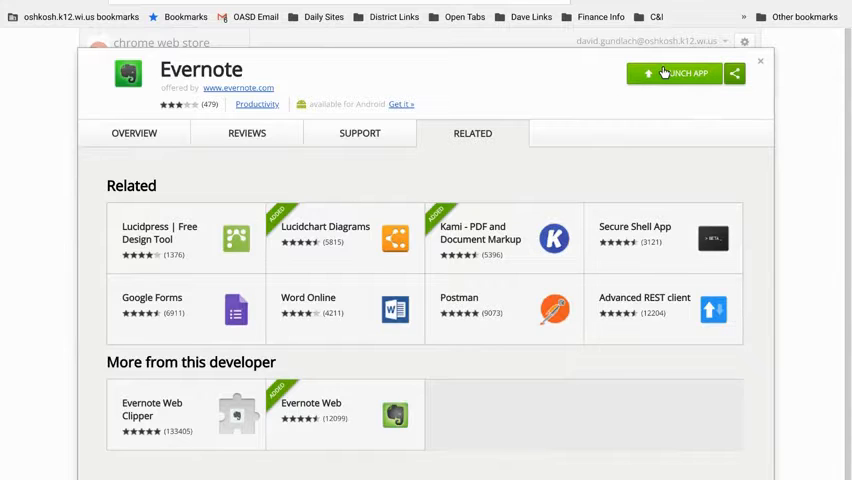
# Launch Evernote from the Chrome Web Store to reach the All Notes list
pyautogui.click(680, 73)
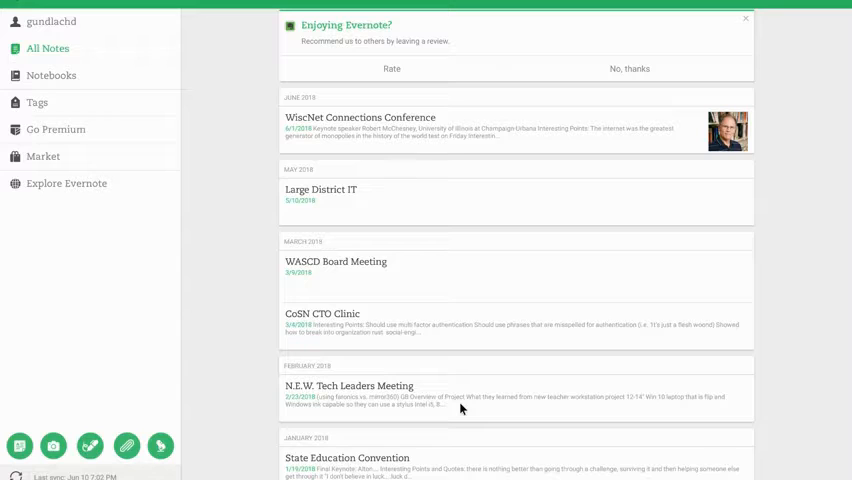
pyautogui.moveTo(52, 10)
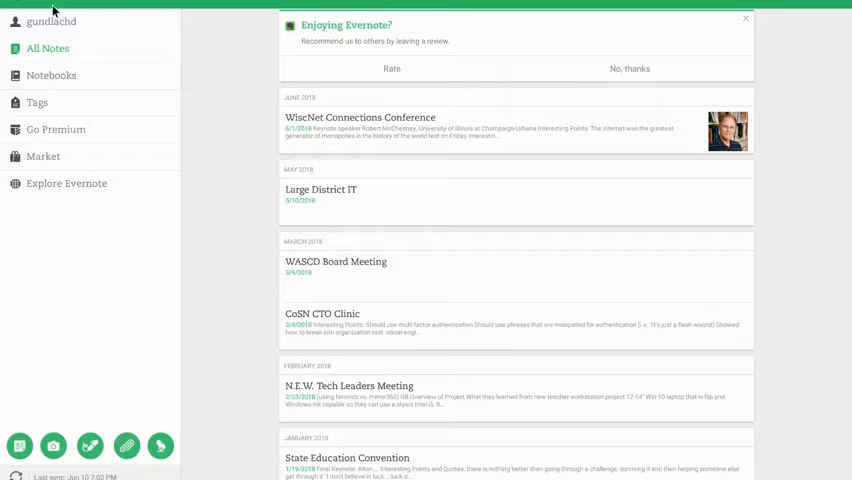
# Show the Notebooks list from the left sidebar, with ISTE 2018 among recent notebooks
pyautogui.click(51, 75)
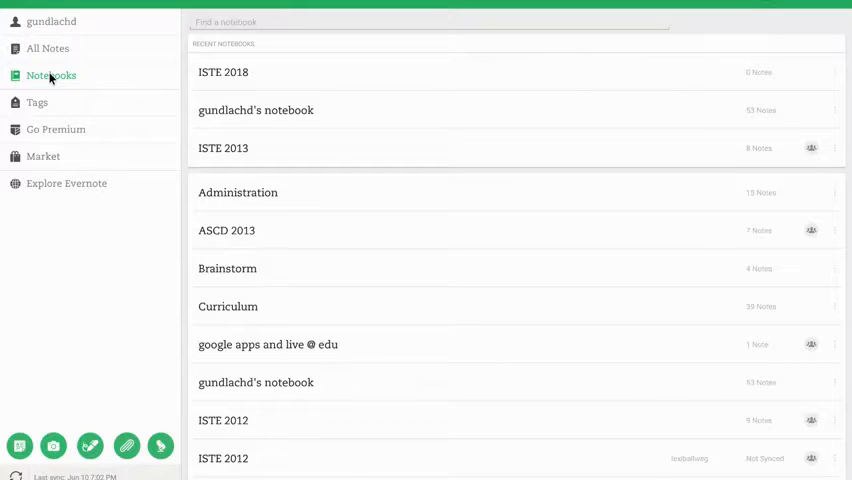
pyautogui.moveTo(282, 67)
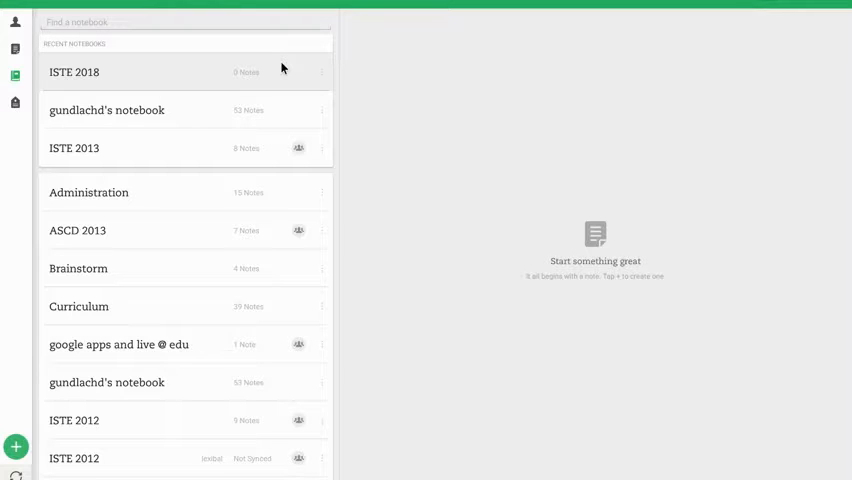
pyautogui.moveTo(768, 31)
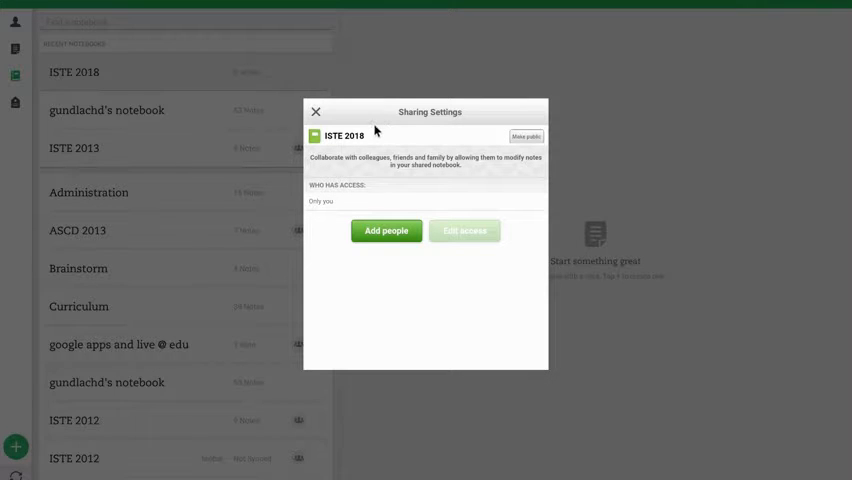
pyautogui.moveTo(348, 145)
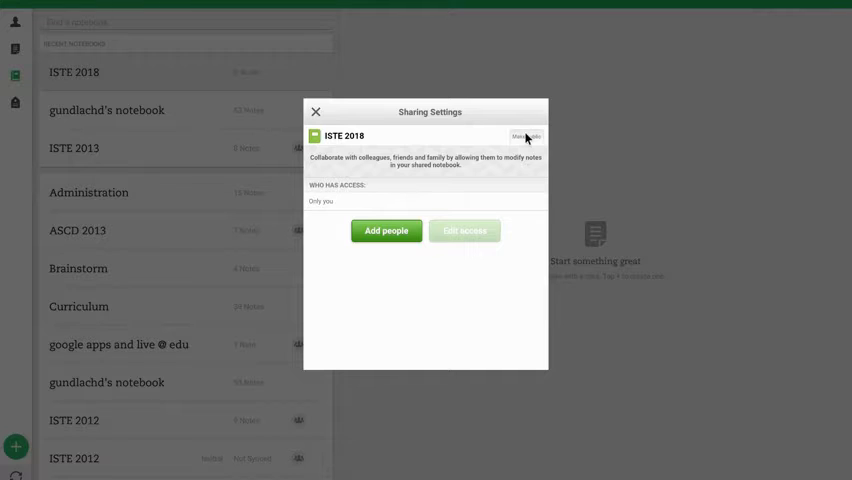
# Make ISTE 2018 public, copy its share link, and close Sharing Settings
pyautogui.click(527, 137)
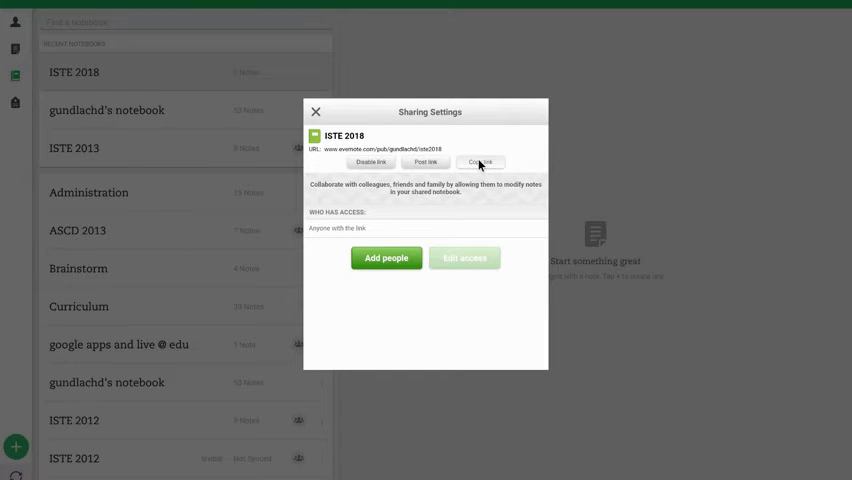
pyautogui.click(481, 162)
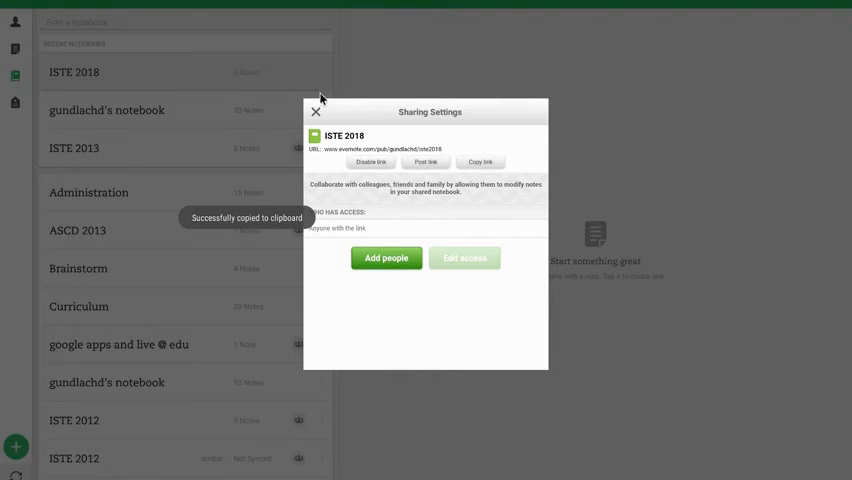
pyautogui.click(316, 111)
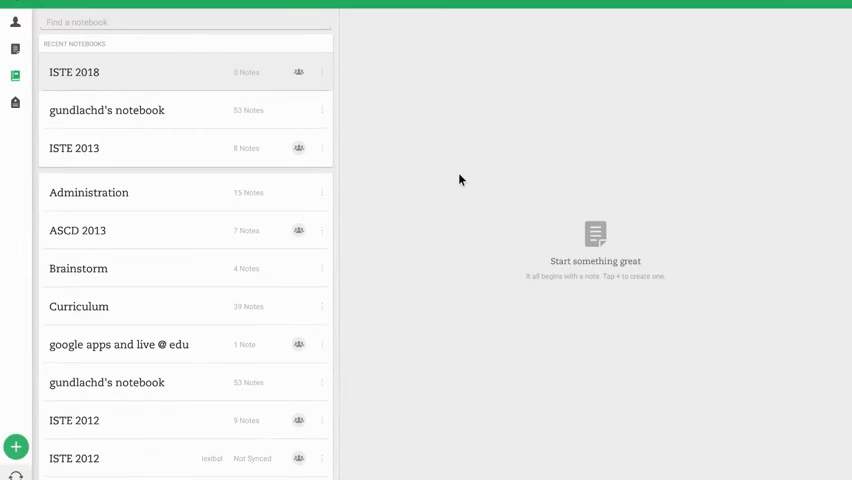